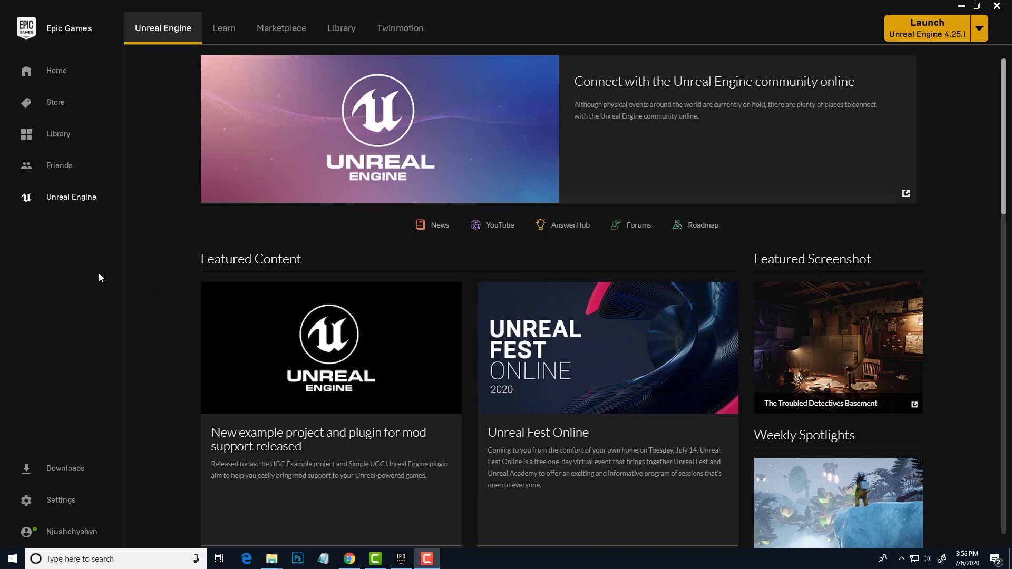
mouse_move(134, 323)
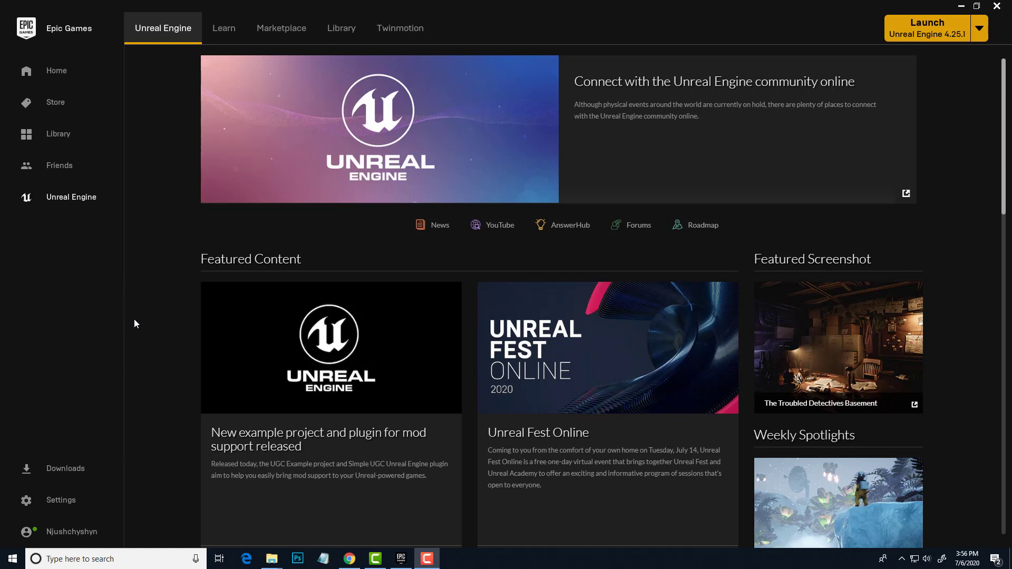
mouse_move(141, 280)
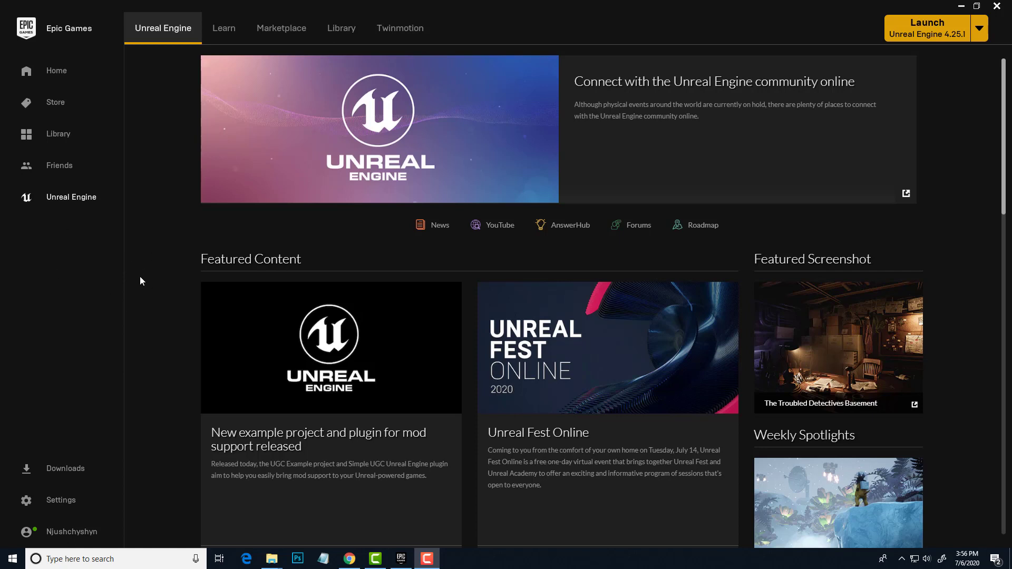
mouse_move(101, 327)
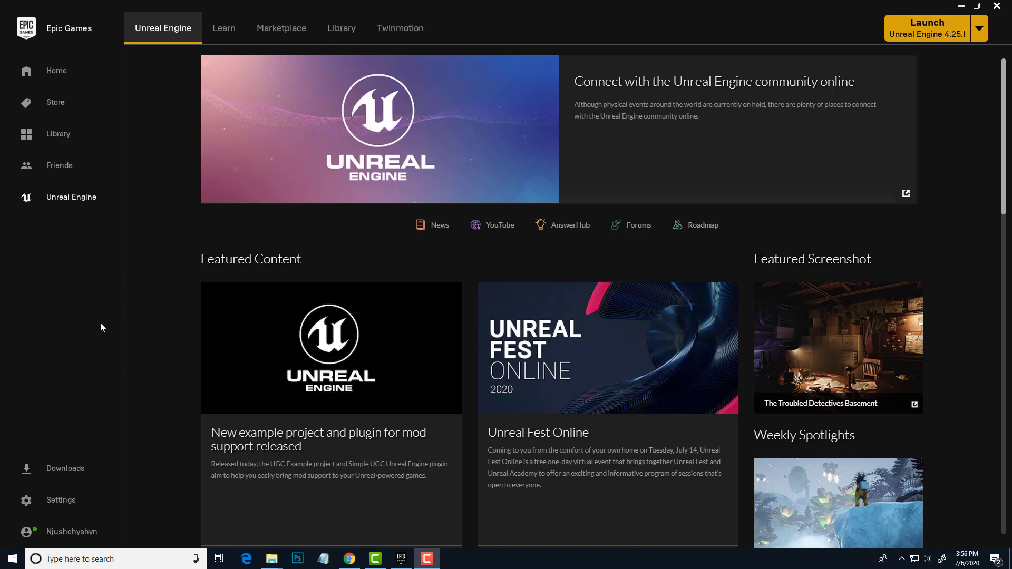
mouse_move(77, 219)
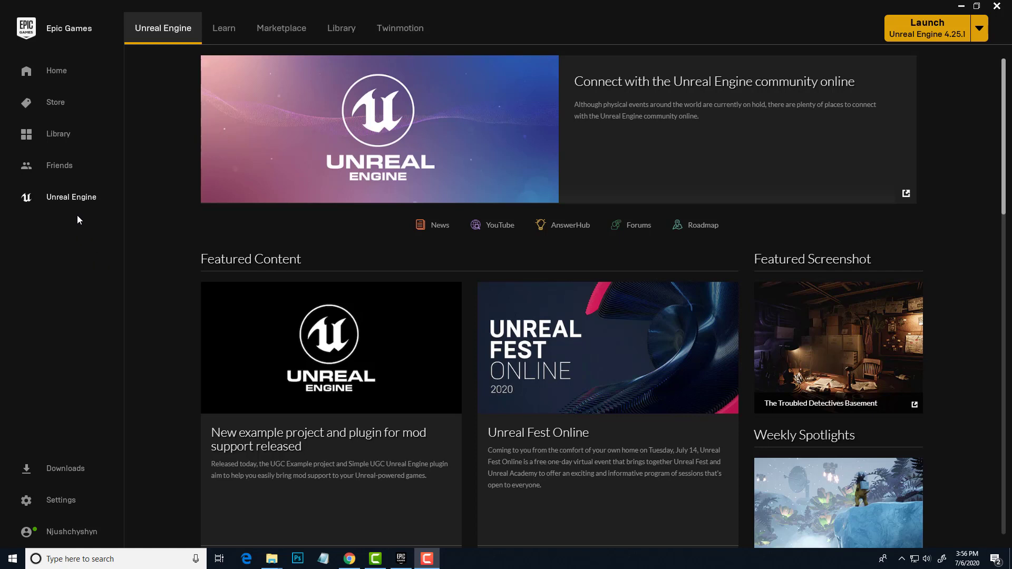
mouse_move(105, 234)
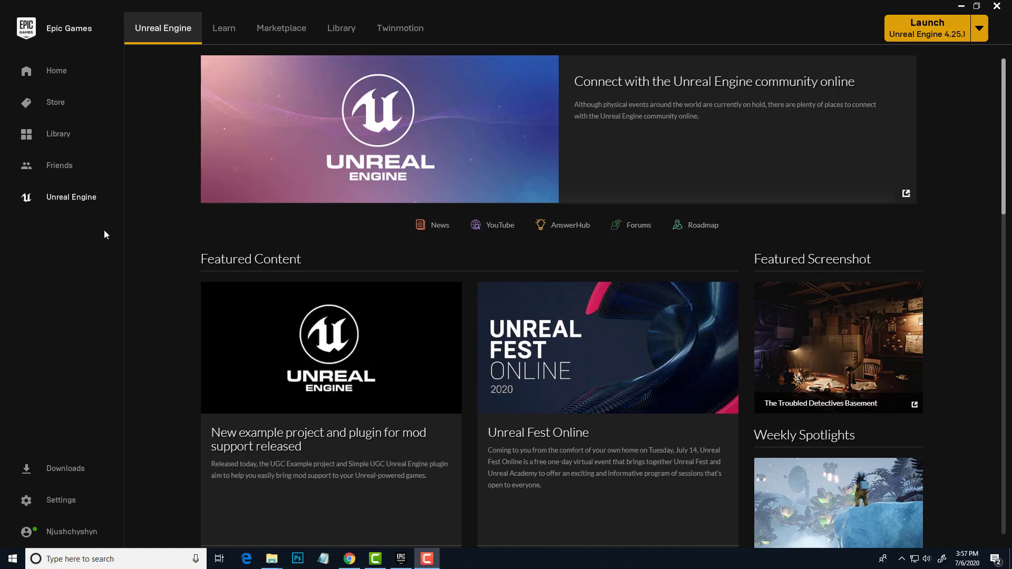
- Show the Unreal Engine Library listing engine versions and the VirtualStudio project
left_click(341, 28)
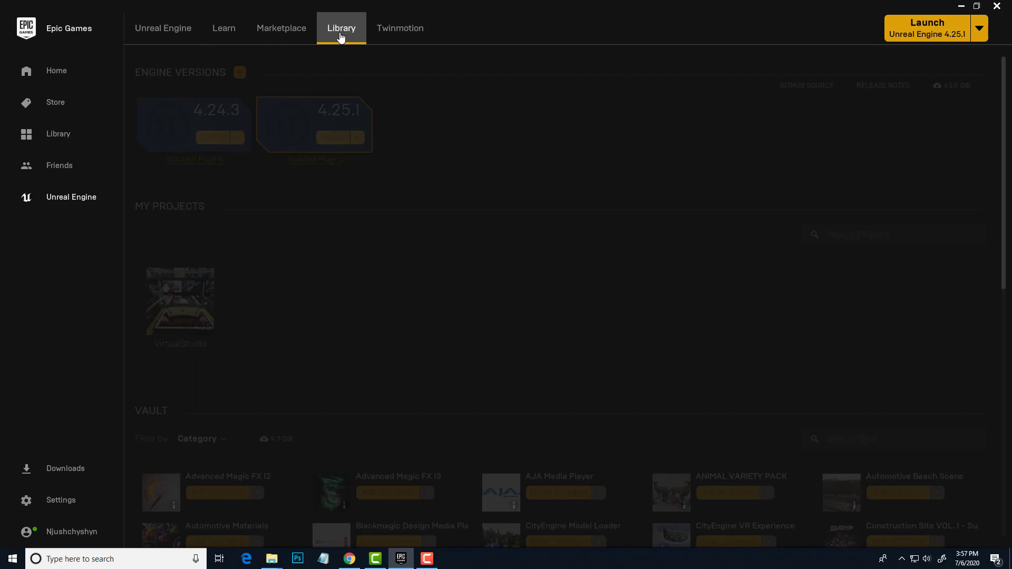
left_click(341, 28)
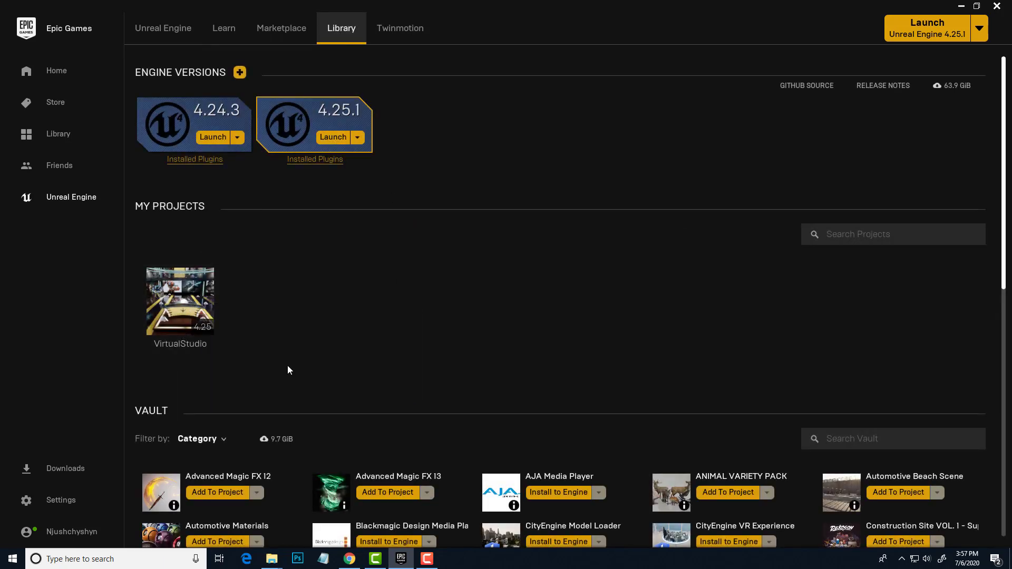
mouse_move(291, 333)
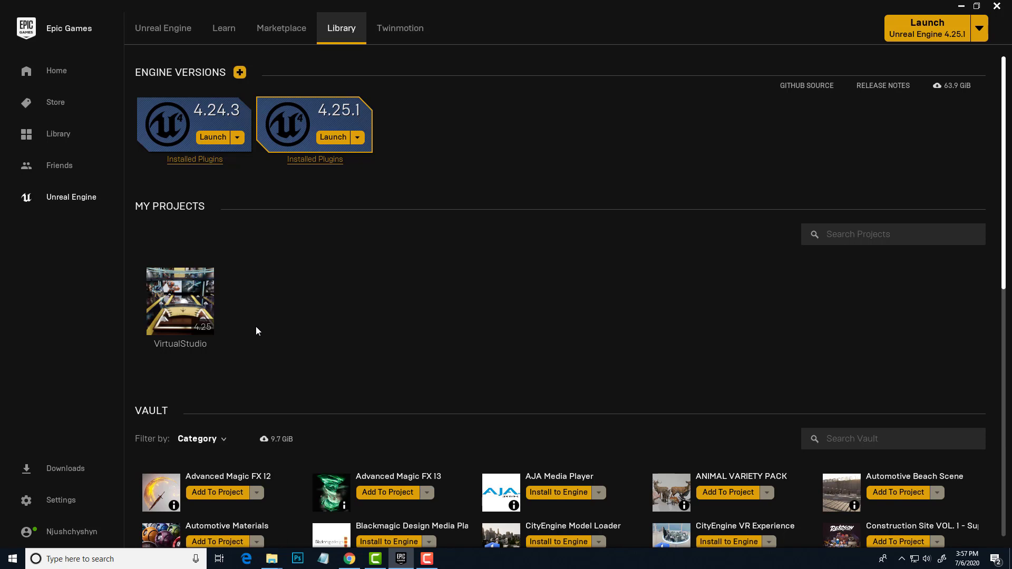
mouse_move(335, 353)
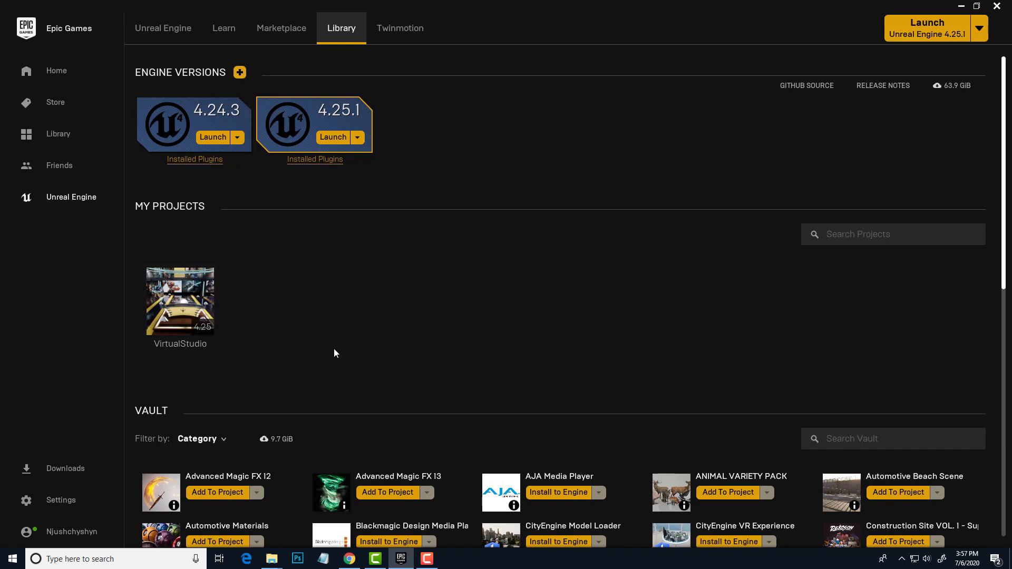
mouse_move(259, 327)
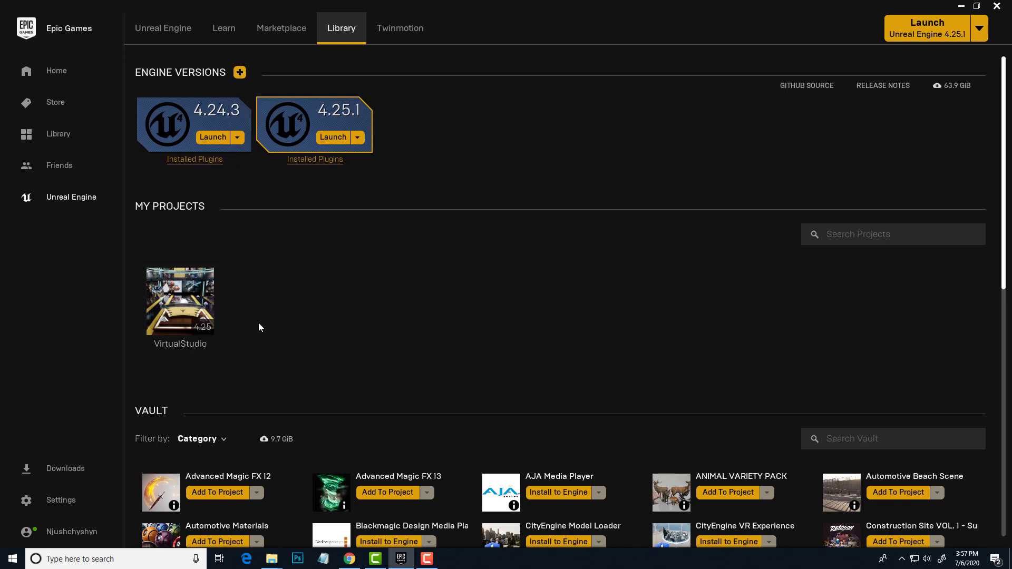
mouse_move(345, 140)
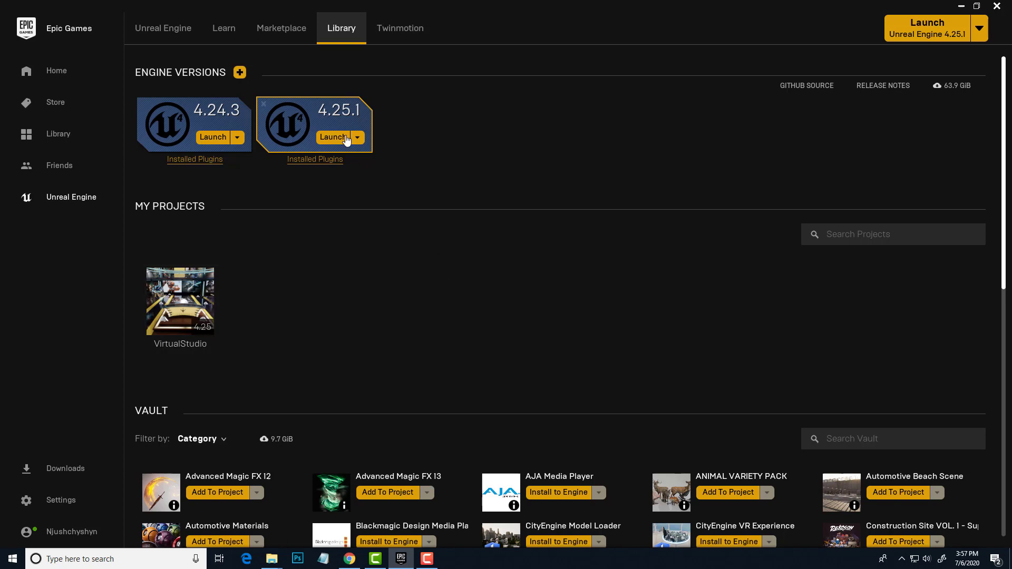
mouse_move(328, 149)
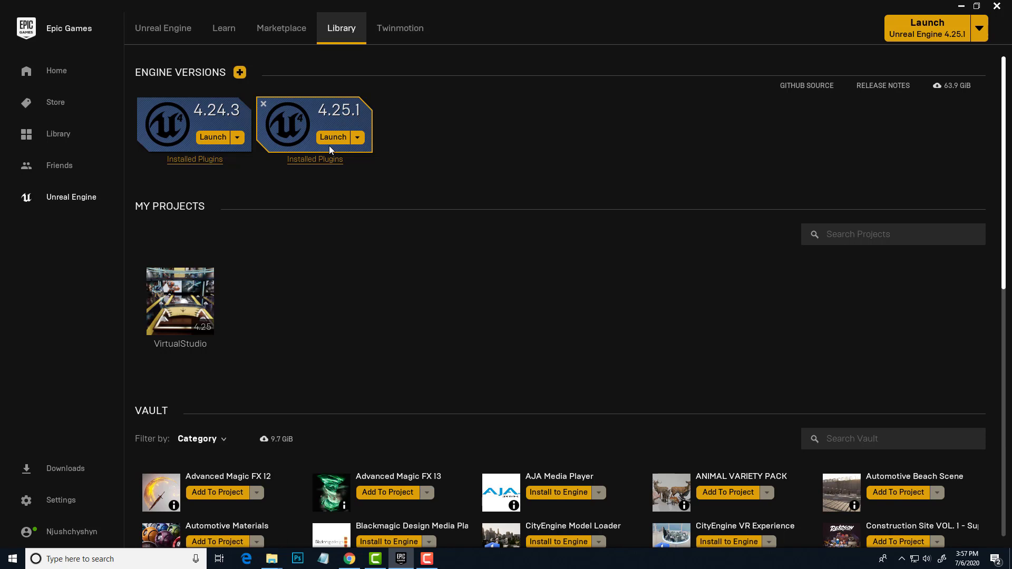
- Launch engine 4.25.1 and choose the Film, Television, and Live Events category
left_click(333, 137)
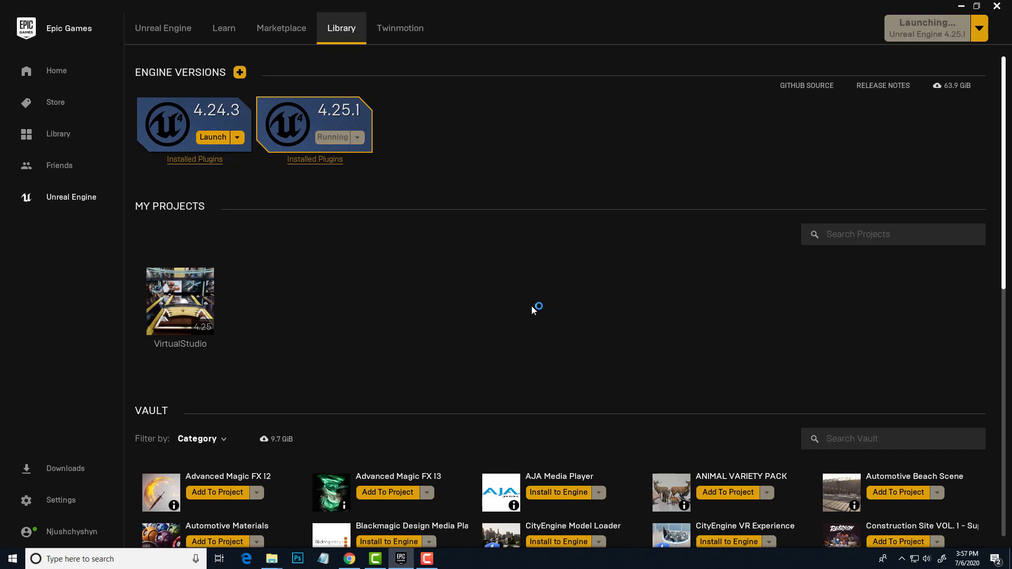
mouse_move(334, 335)
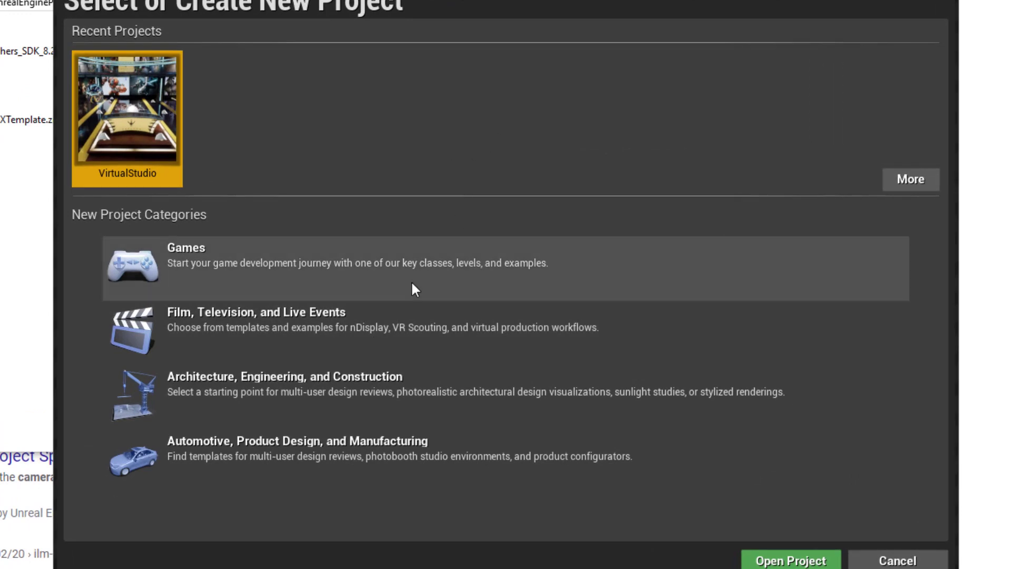
mouse_move(270, 332)
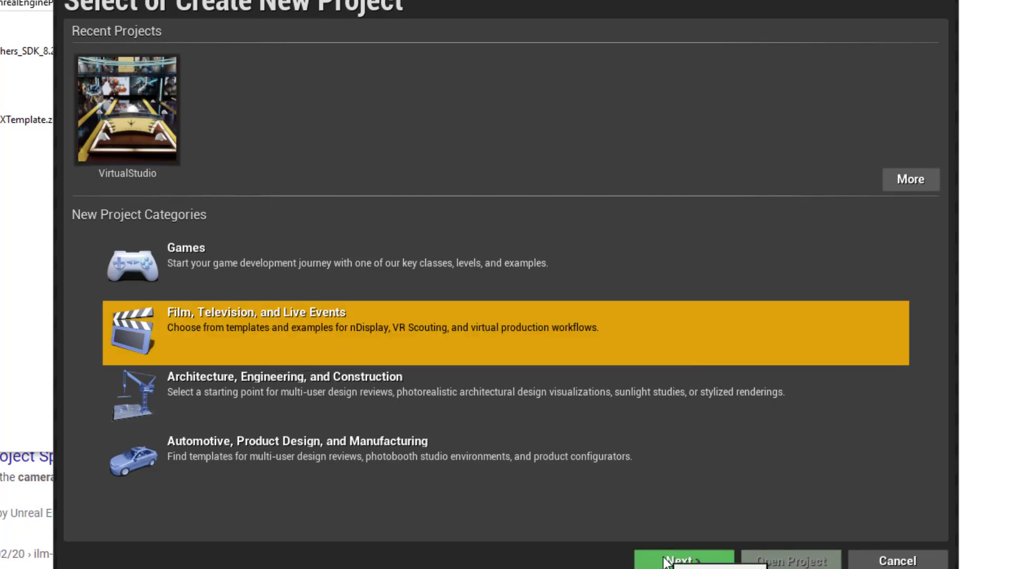
left_click(664, 560)
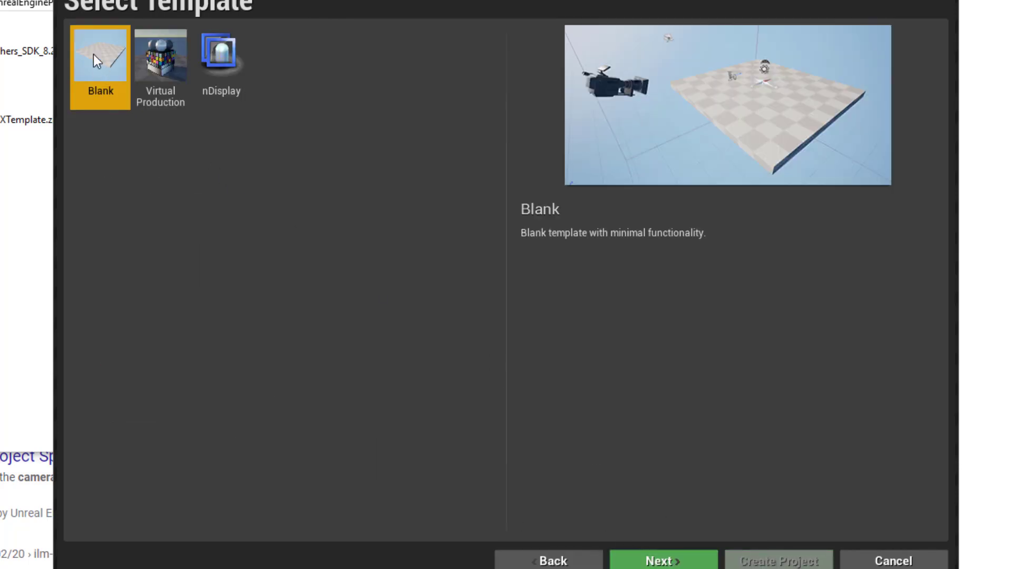
mouse_move(609, 252)
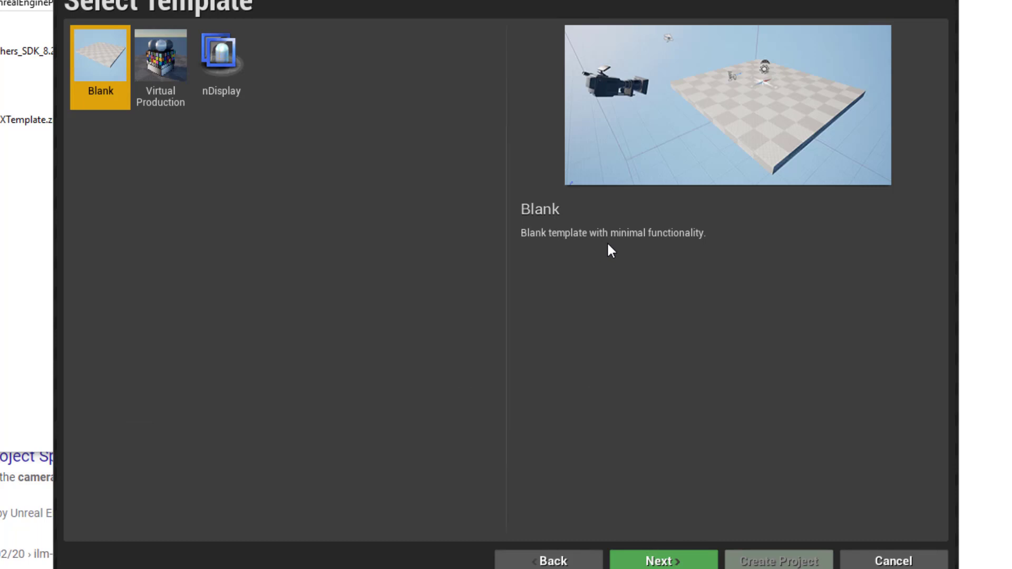
- Keep the Blank template with no Starter Content and name the project LiveStage
left_click(663, 559)
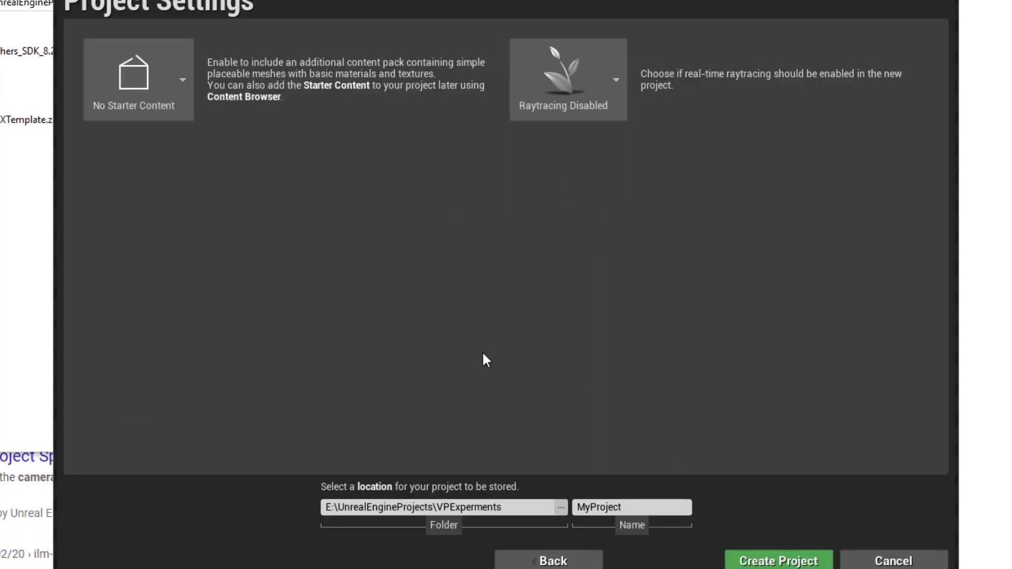
mouse_move(162, 131)
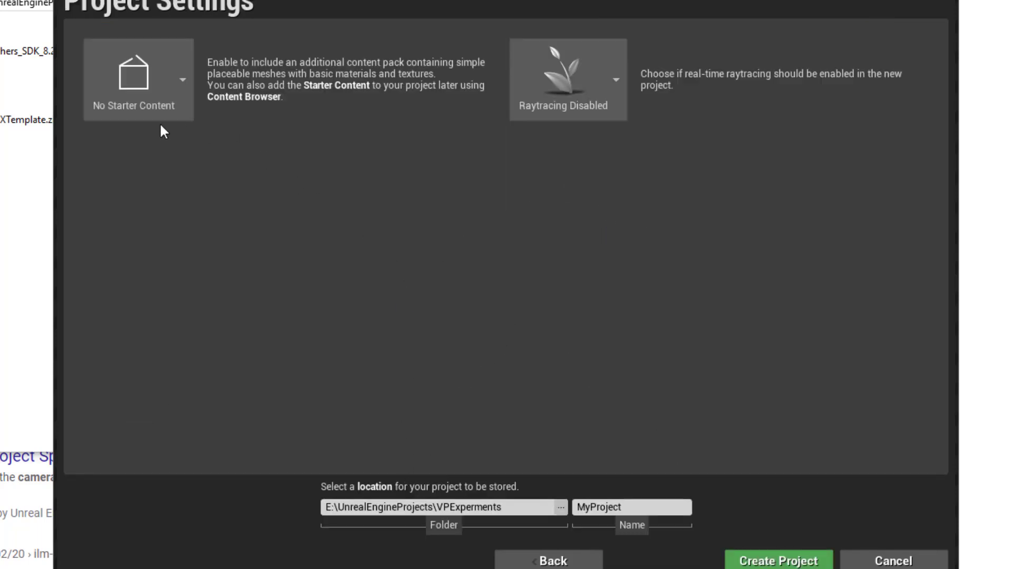
left_click(137, 80)
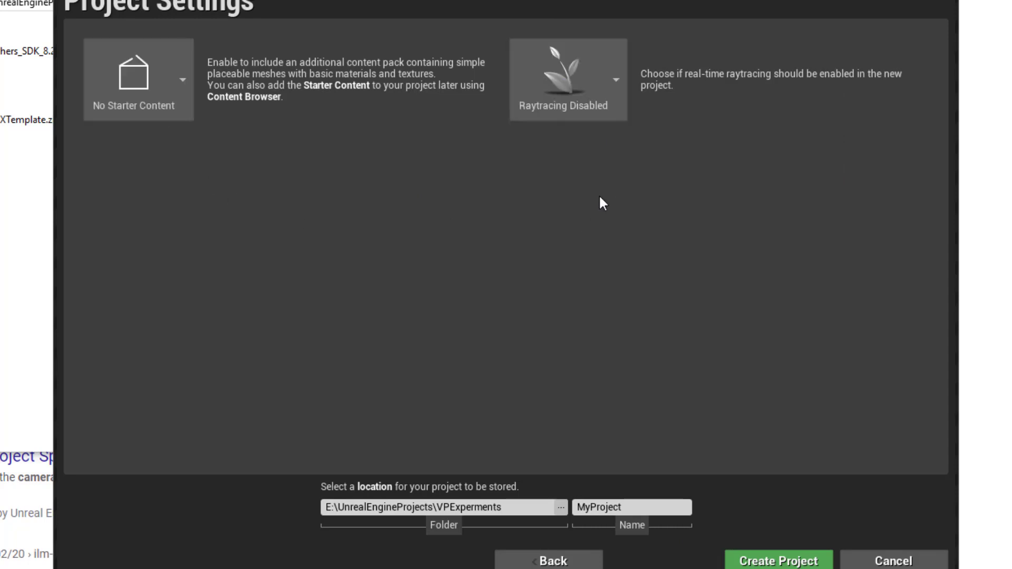
mouse_move(580, 205)
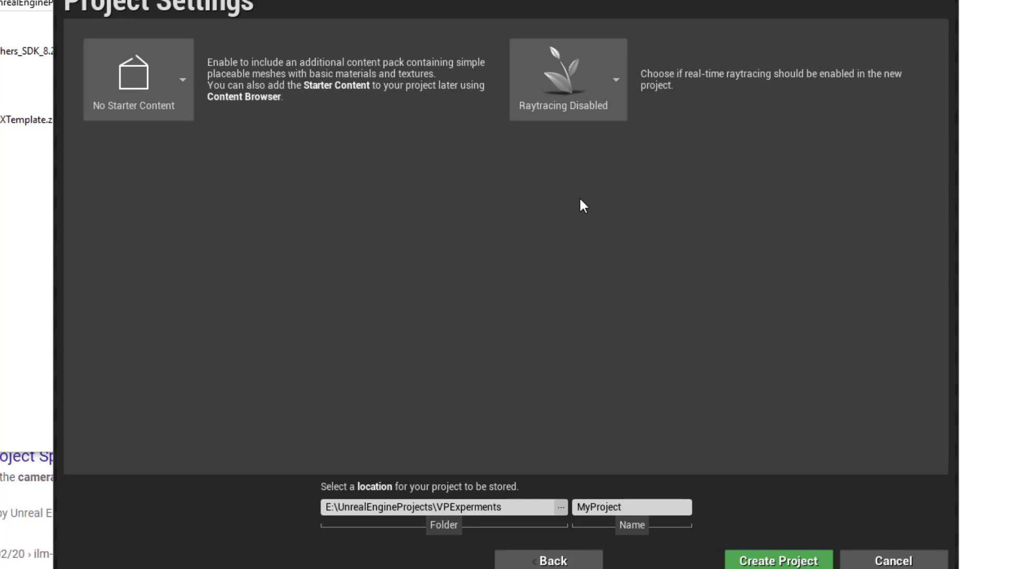
mouse_move(578, 183)
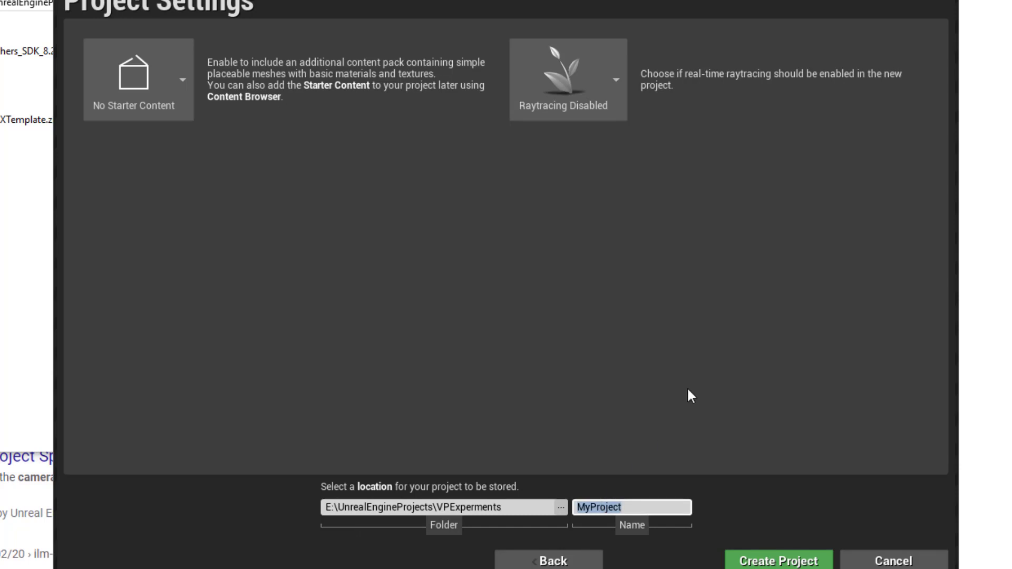
type("LiveS")
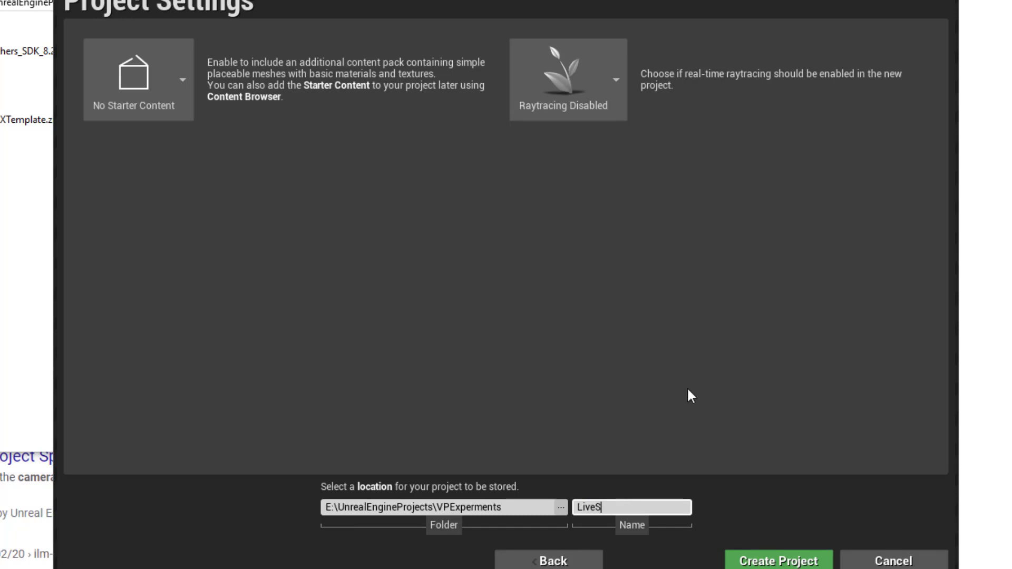
type("rt")
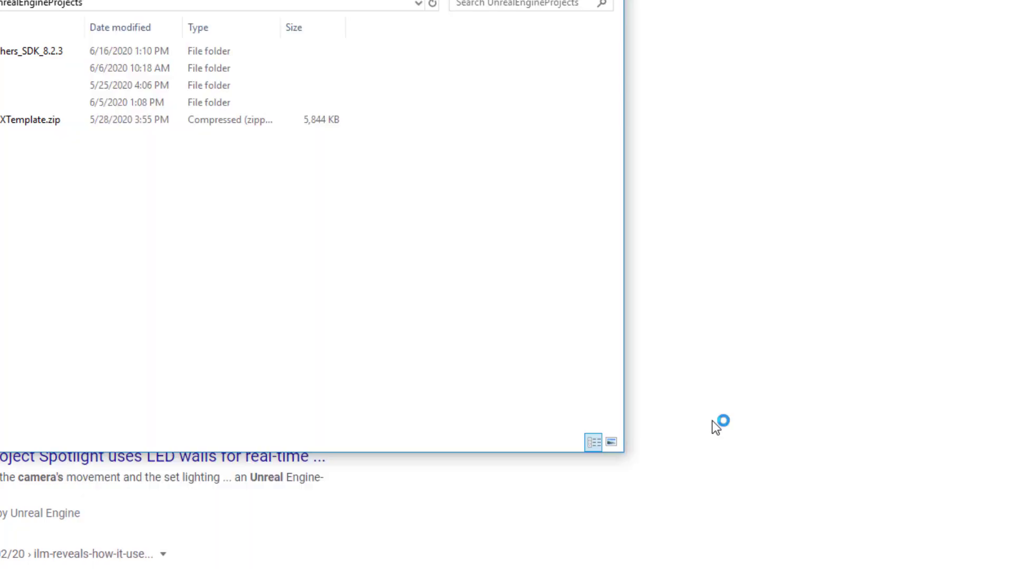
mouse_move(730, 291)
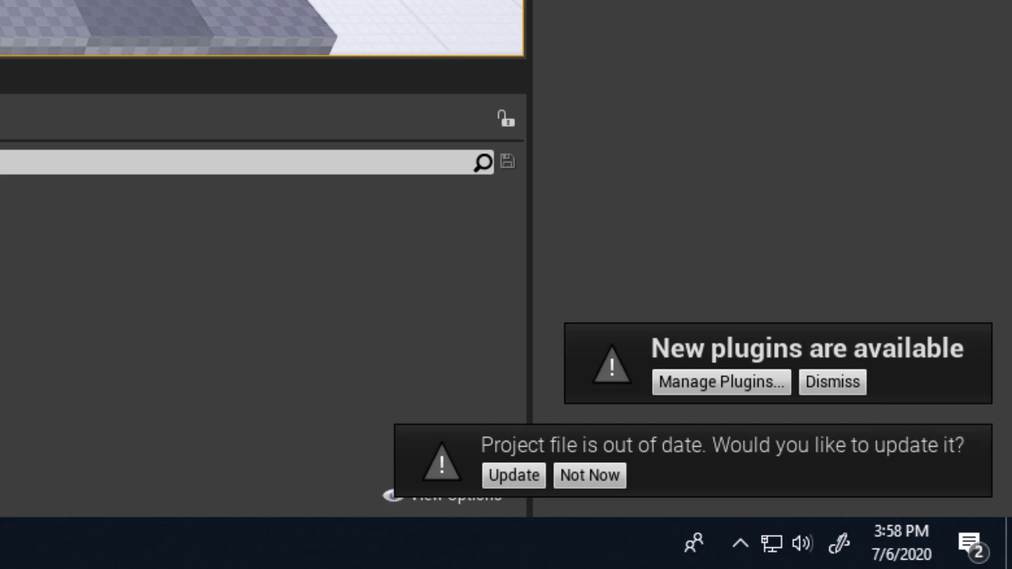
- Create the LiveStage project and update its out-of-date project file
left_click(831, 382)
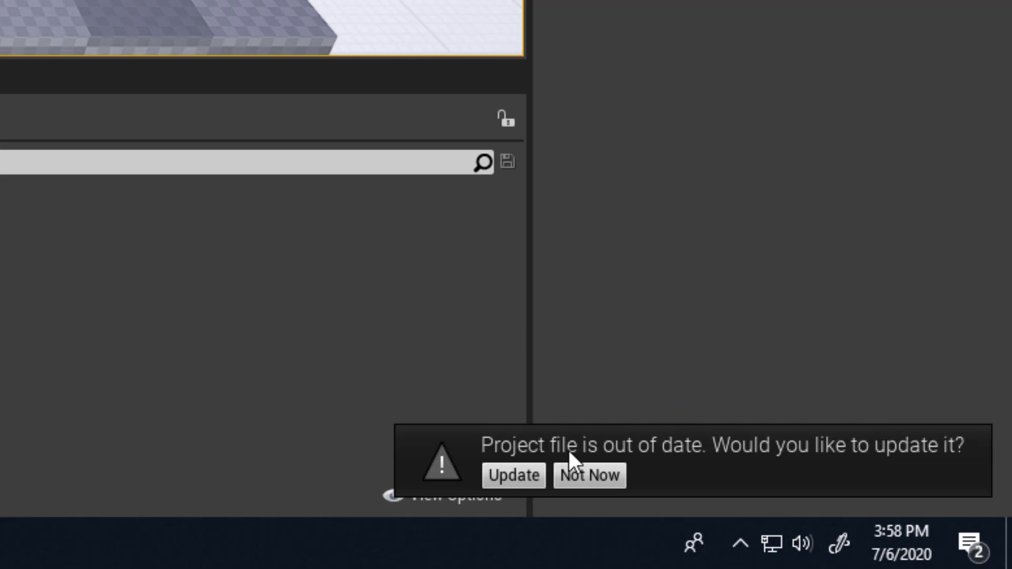
mouse_move(590, 464)
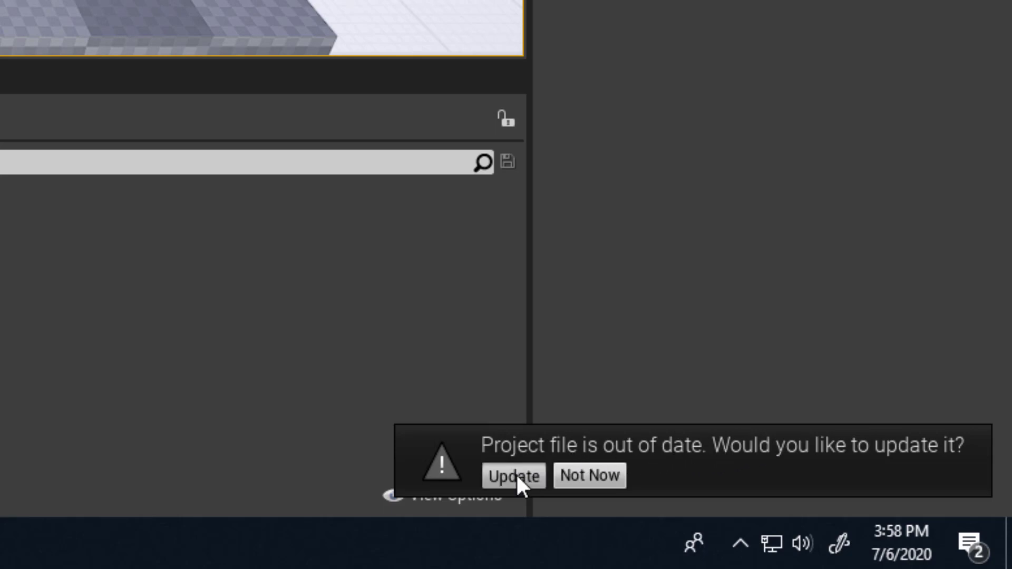
left_click(511, 476)
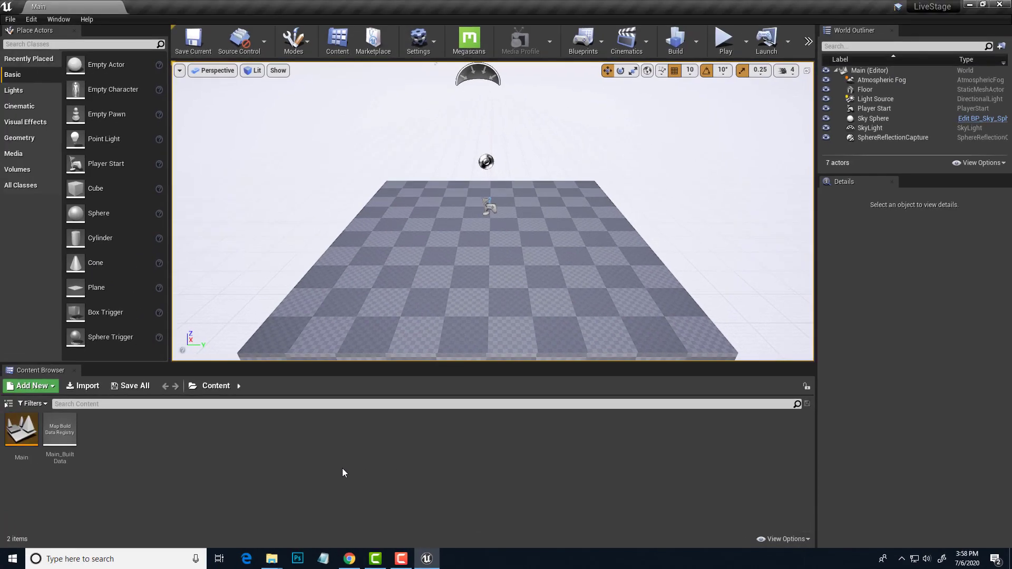
mouse_move(256, 465)
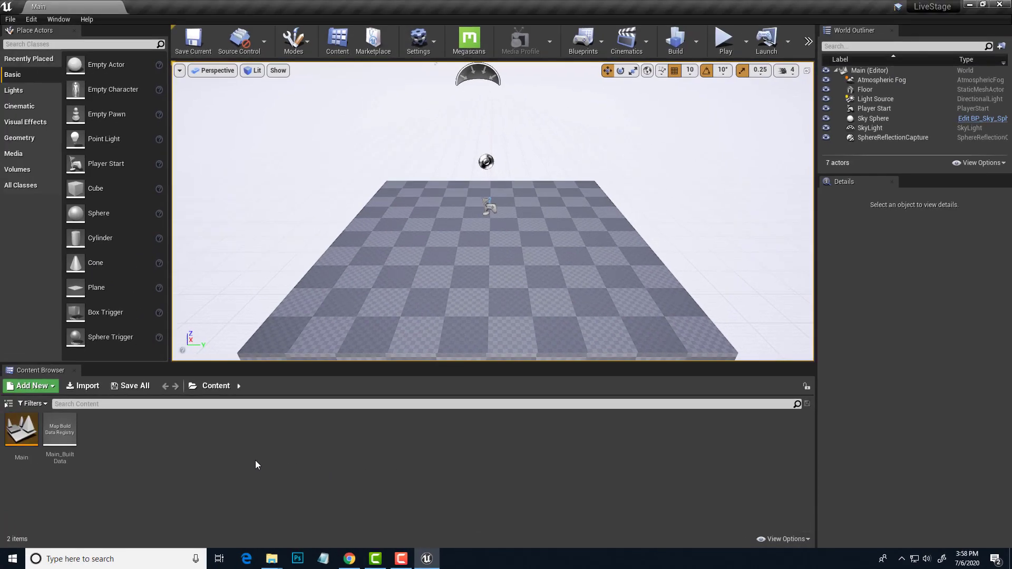
mouse_move(287, 444)
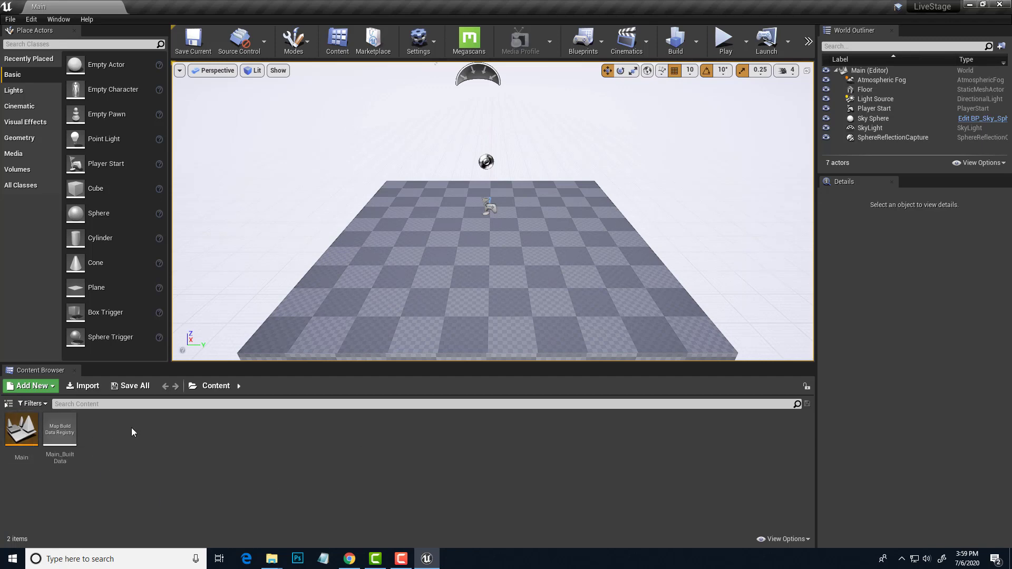
mouse_move(126, 460)
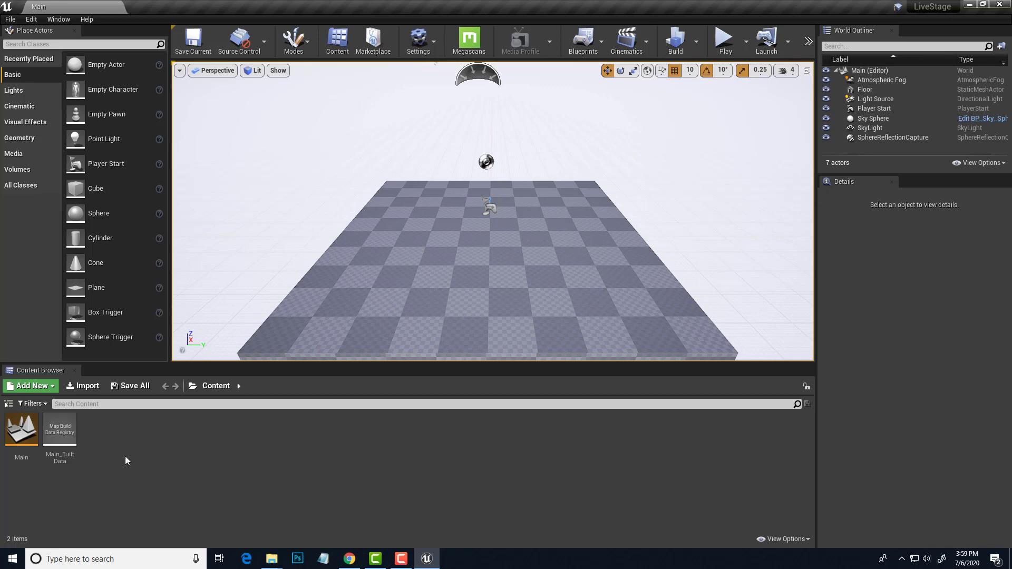
mouse_move(122, 458)
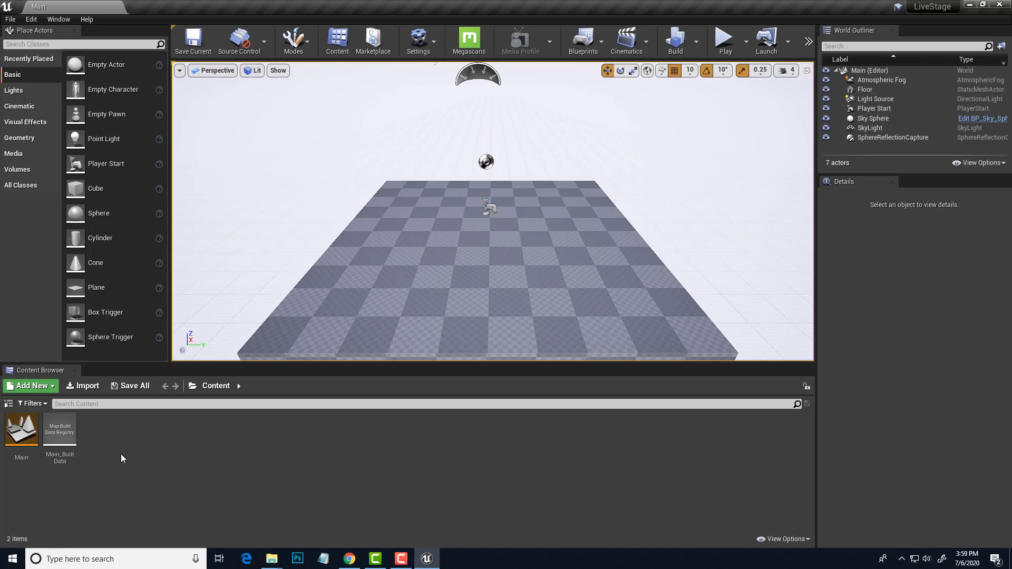
mouse_move(226, 446)
type("Epi")
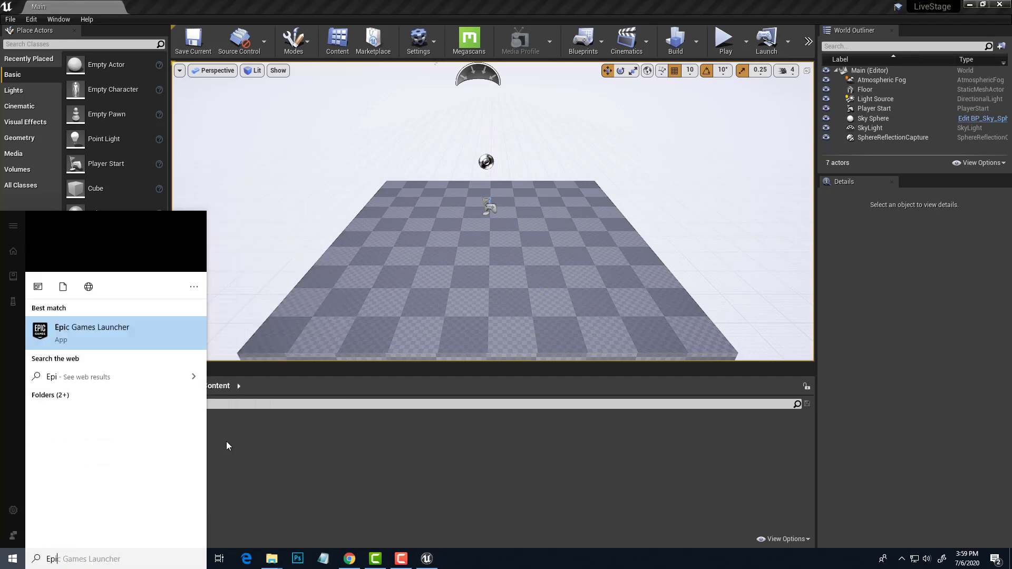
- Relaunch the Epic Games Launcher and launch VirtualStudio from the Unreal Engine Library
left_click(92, 332)
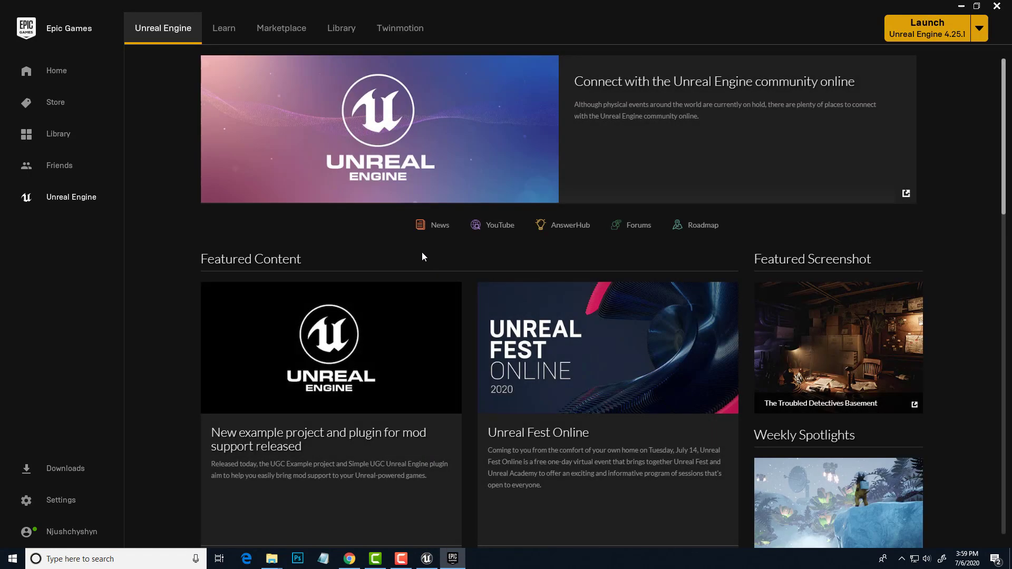
mouse_move(342, 28)
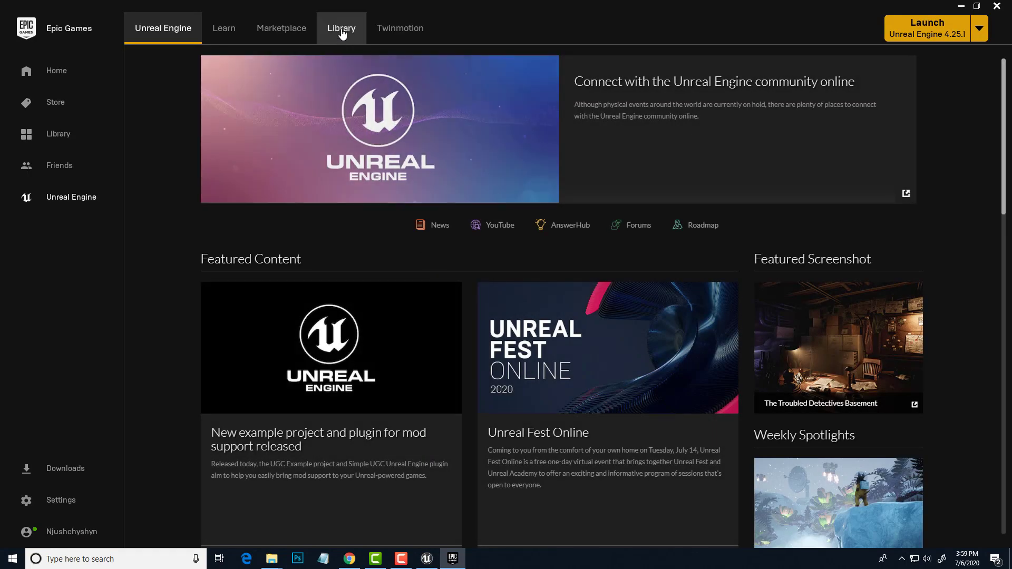
left_click(341, 28)
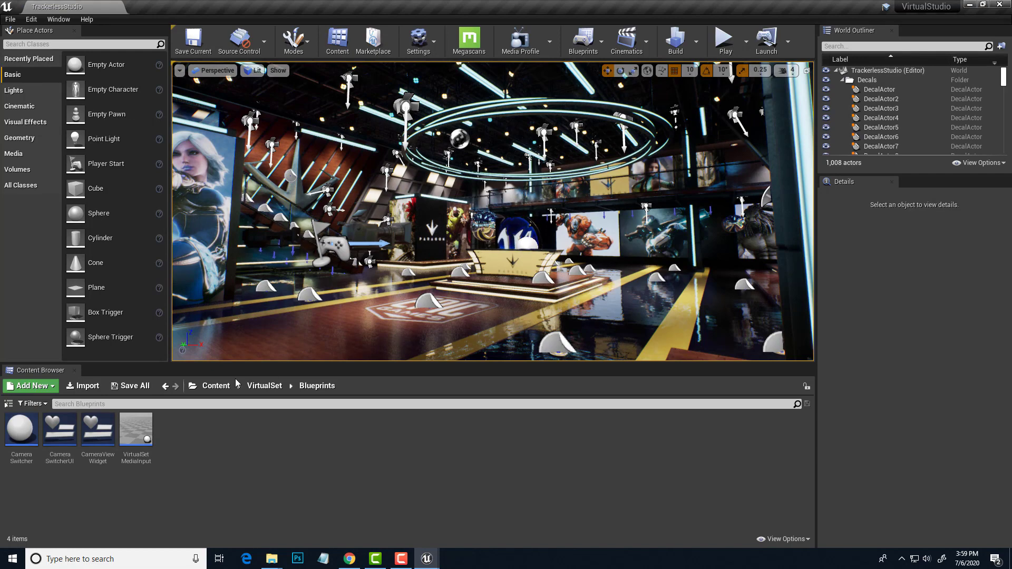
- Return the Content Browser to the root Content folder, showing Movies and Virtual_Studio_Kit
left_click(216, 385)
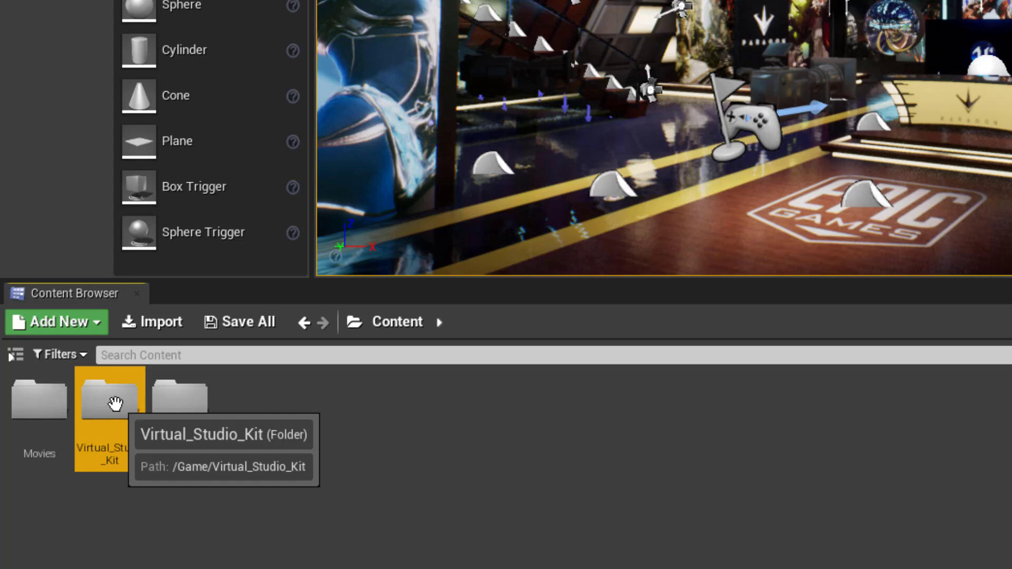
- Migrate Virtual_Studio_Kit, reviewing its dependent asset list and confirming it
right_click(110, 400)
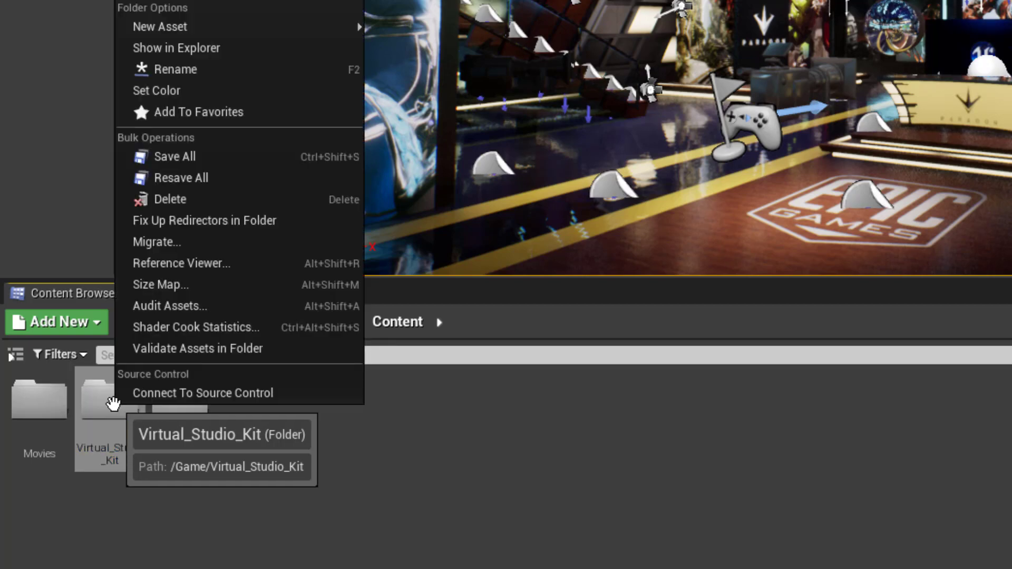
mouse_move(156, 242)
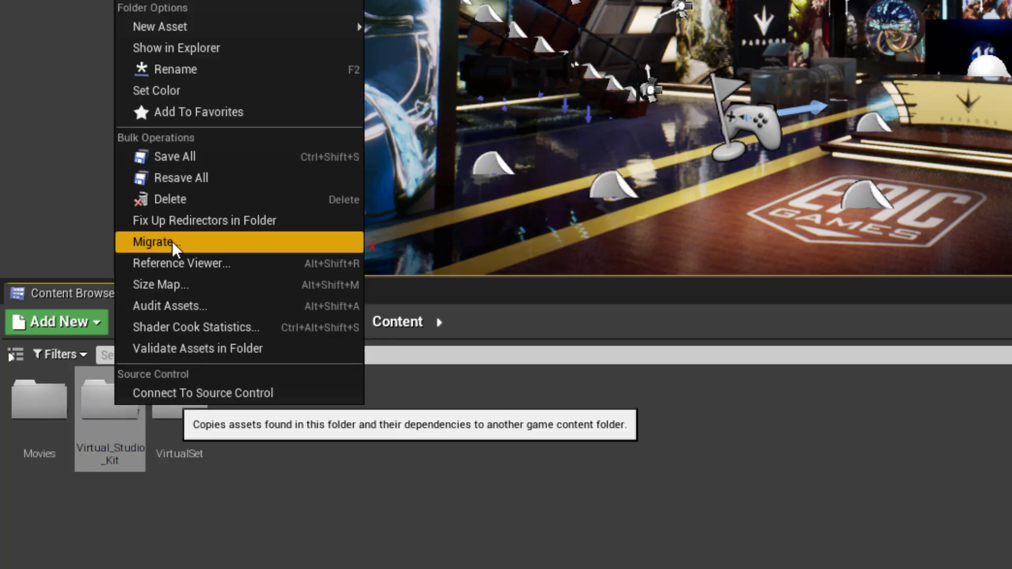
left_click(153, 242)
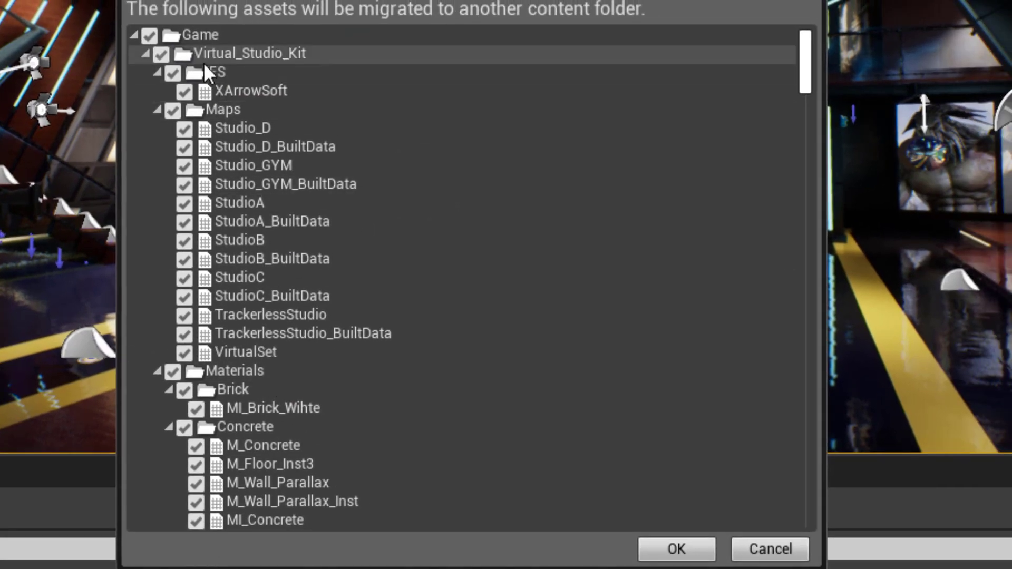
scroll("down", 3)
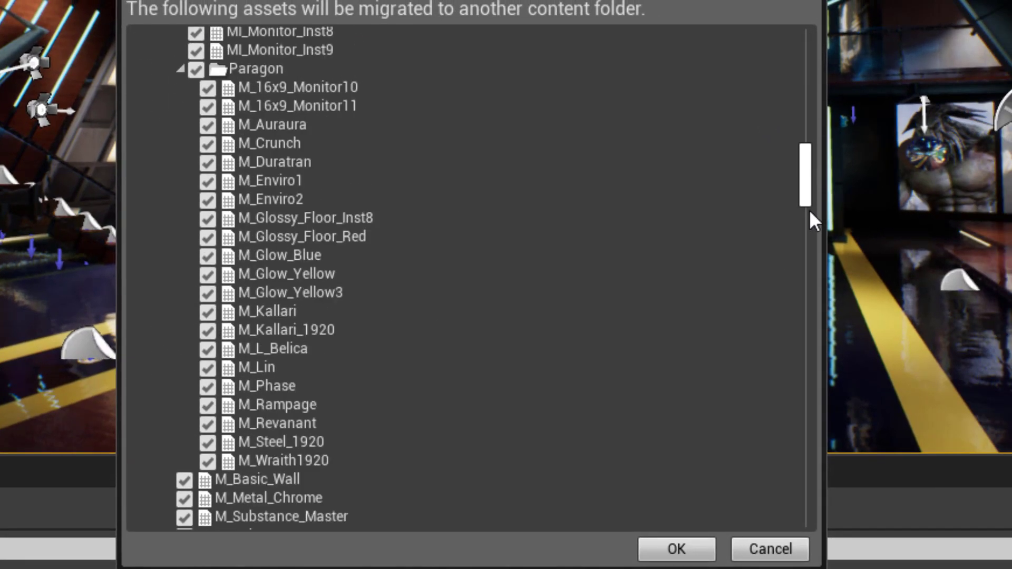
scroll("down", 3)
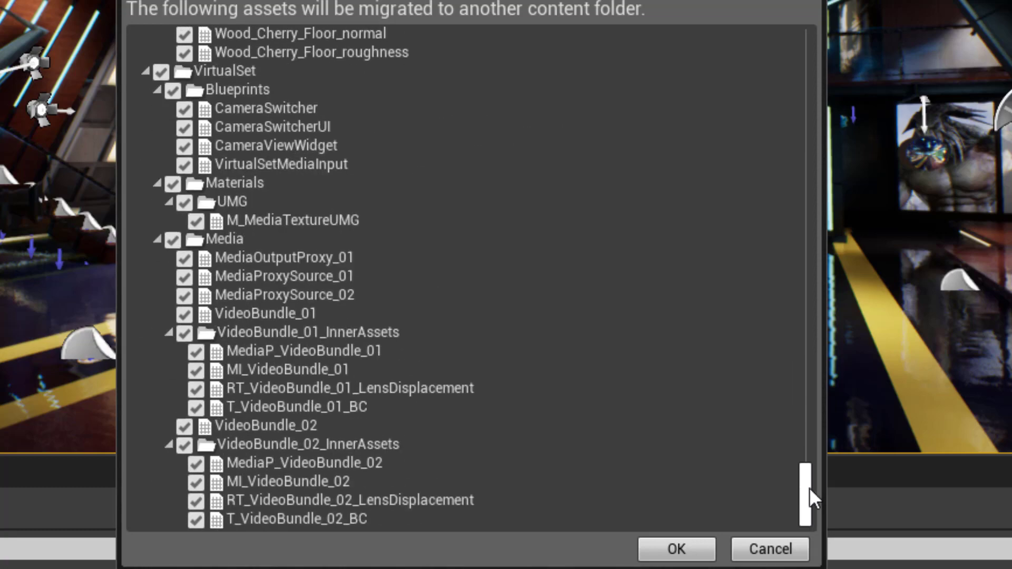
left_click(675, 549)
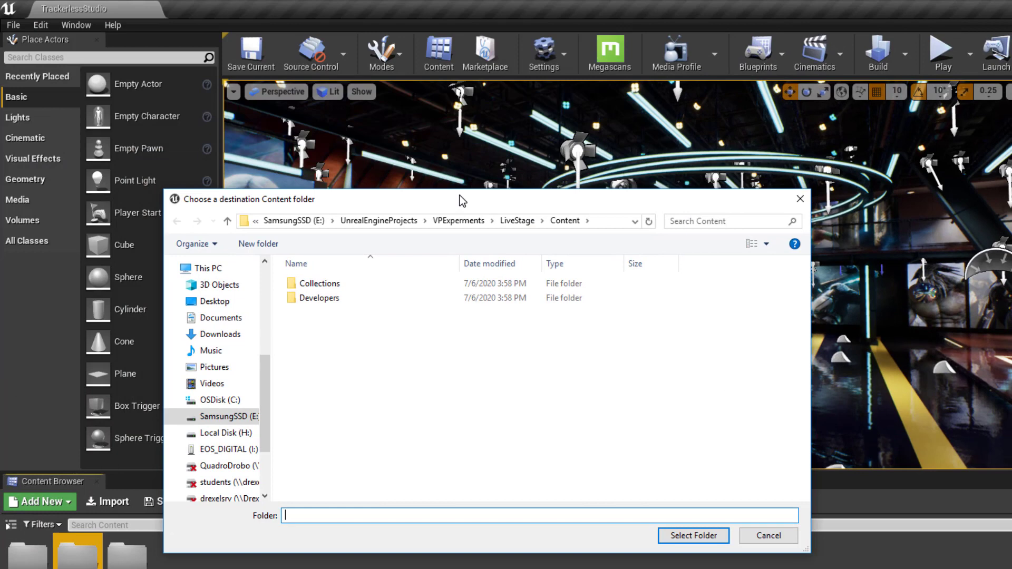
- Select VPExperments > LiveStage > Content as the migration destination
left_click(458, 221)
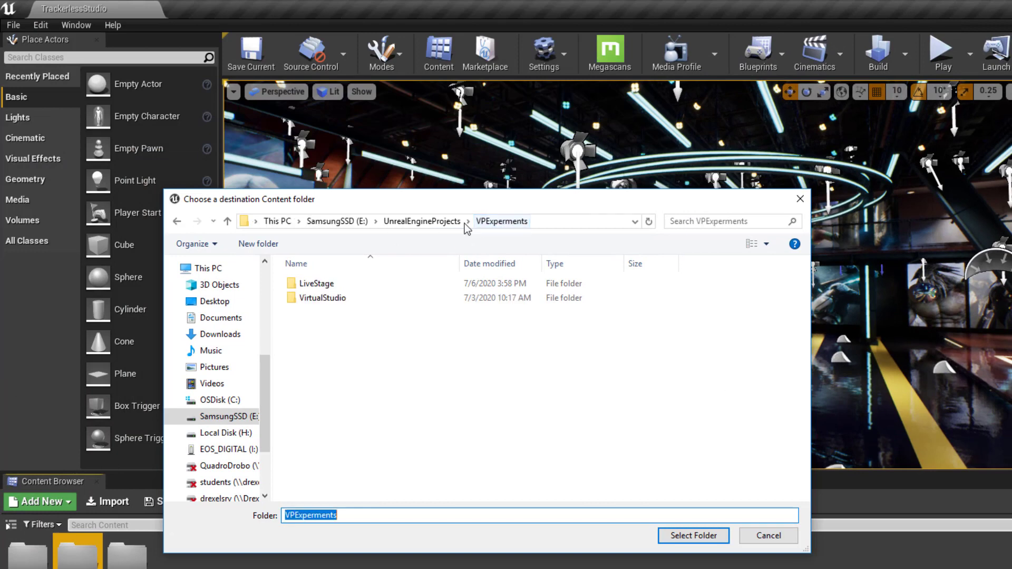
double_click(317, 282)
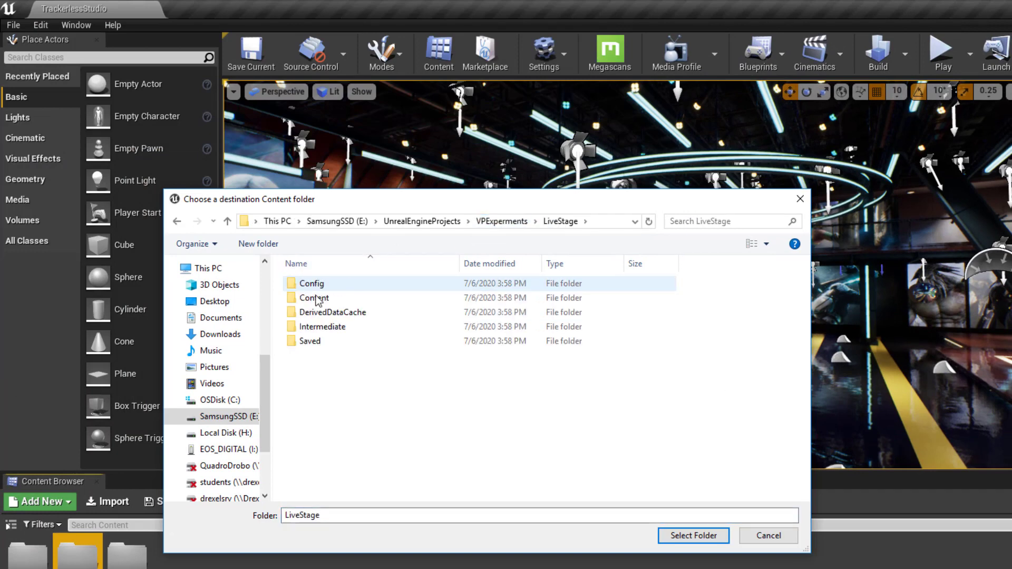
double_click(311, 298)
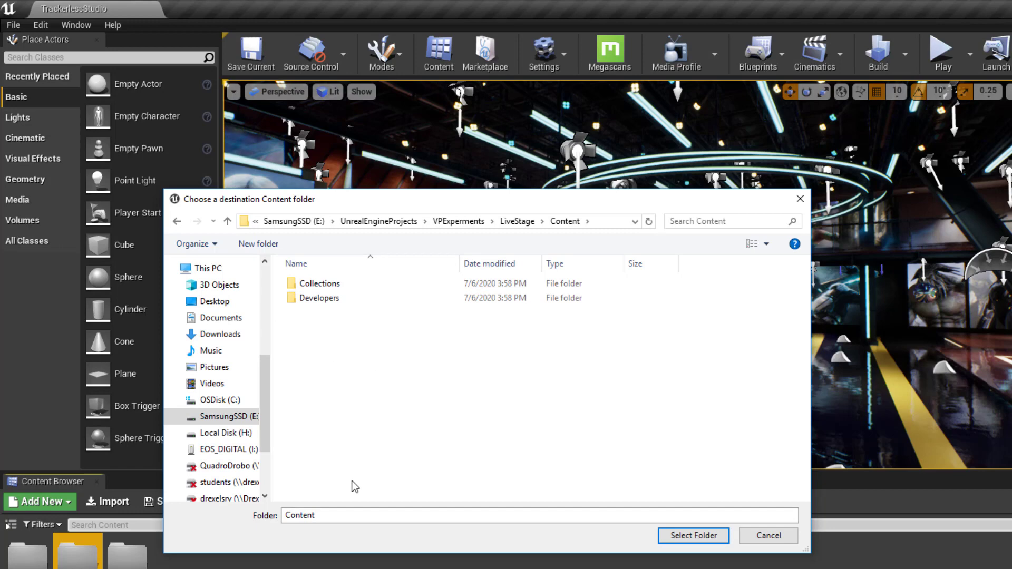
left_click(693, 535)
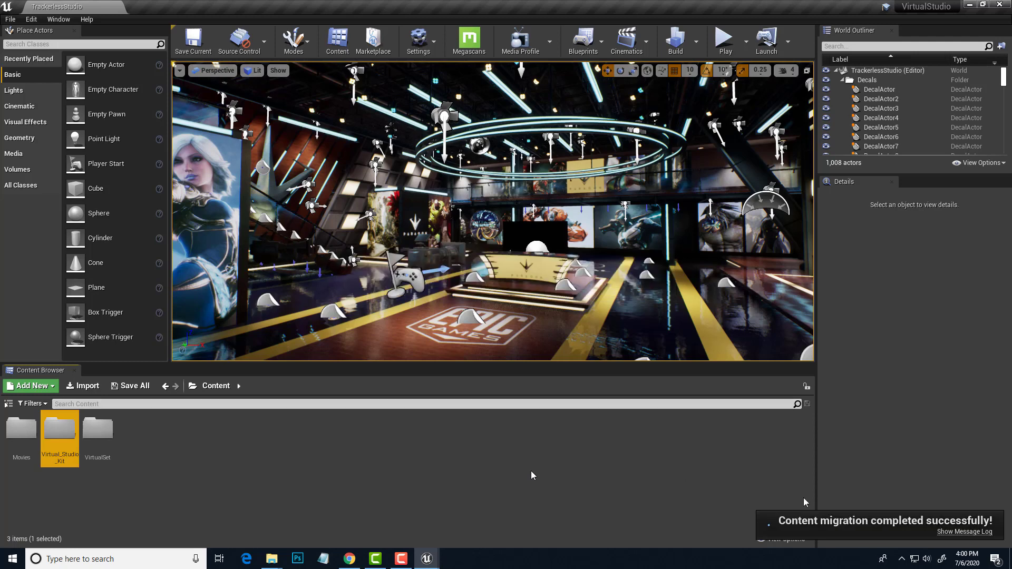
mouse_move(866, 528)
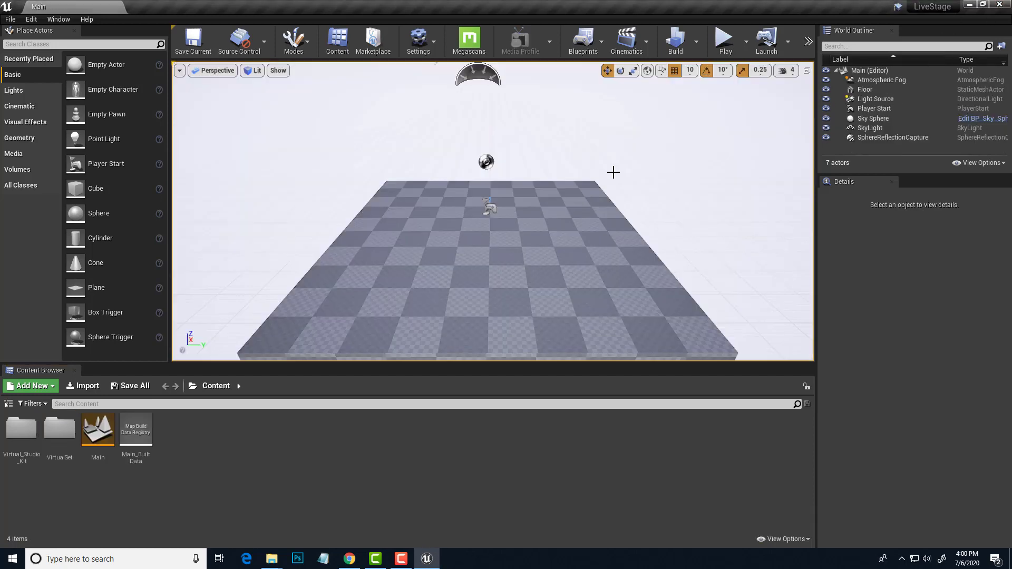
mouse_move(441, 236)
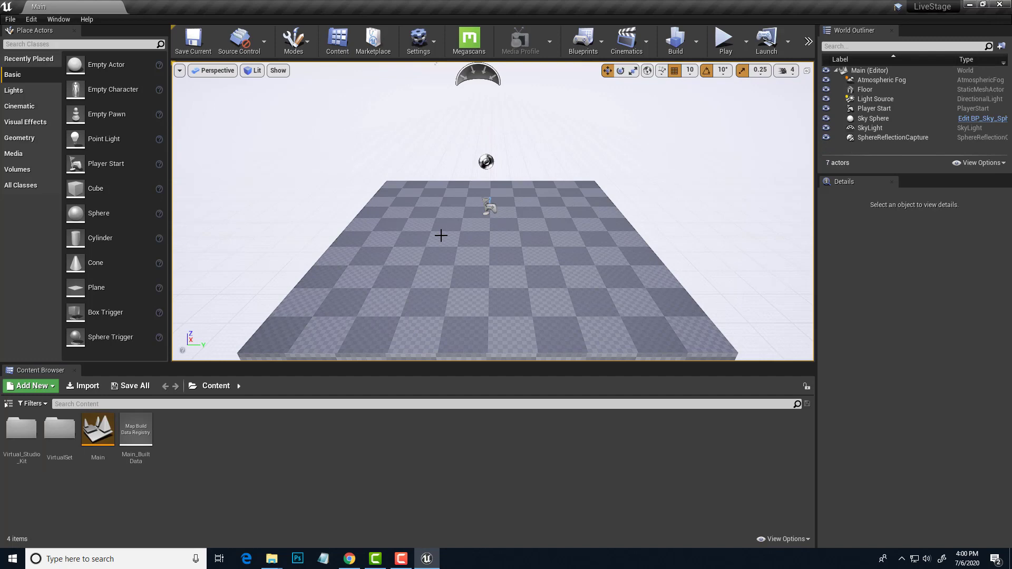
mouse_move(411, 242)
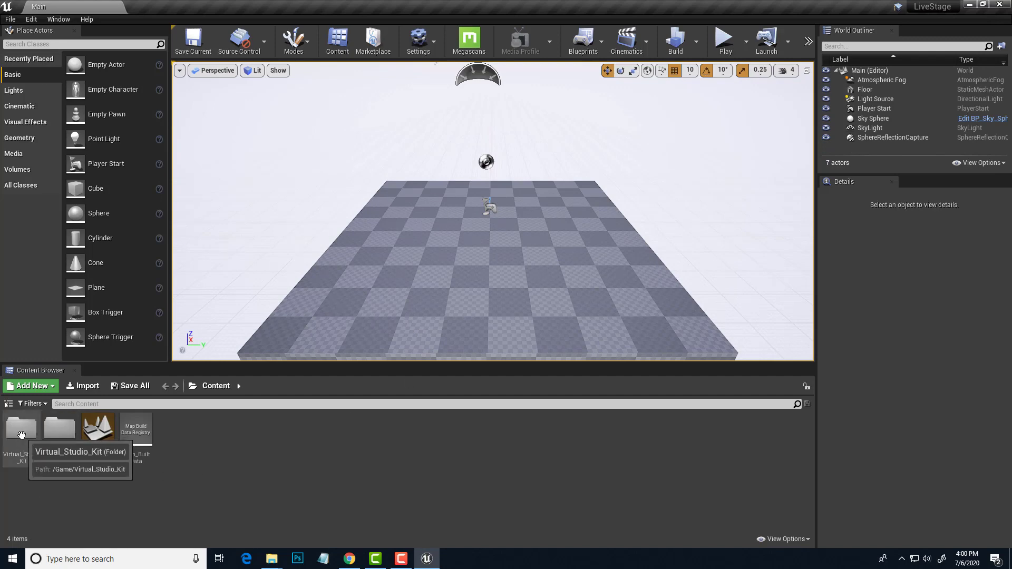
- Open Virtual_Studio_Kit in LiveStage to reveal IES, Maps, Materials, Meshes and Textures
double_click(21, 428)
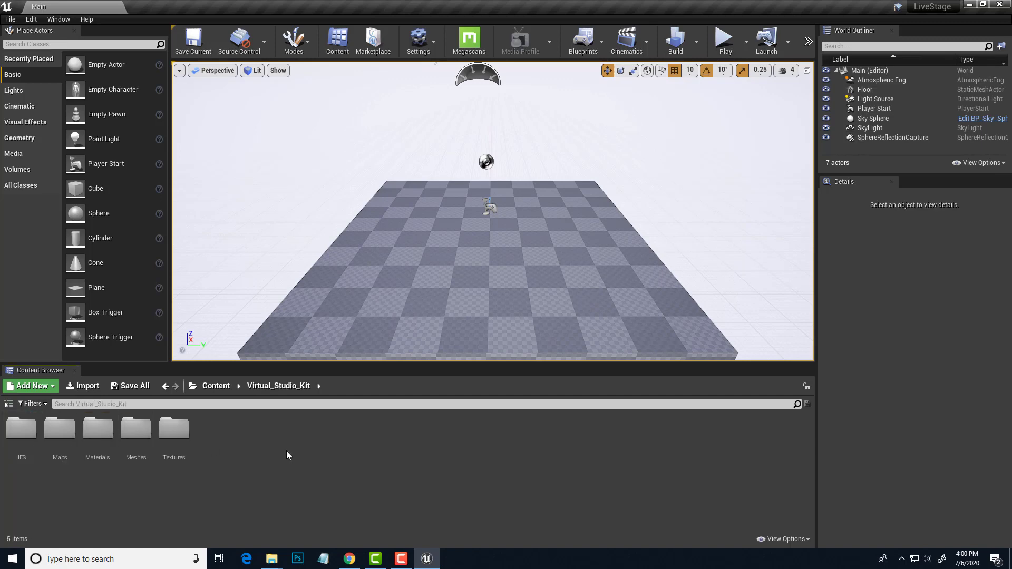